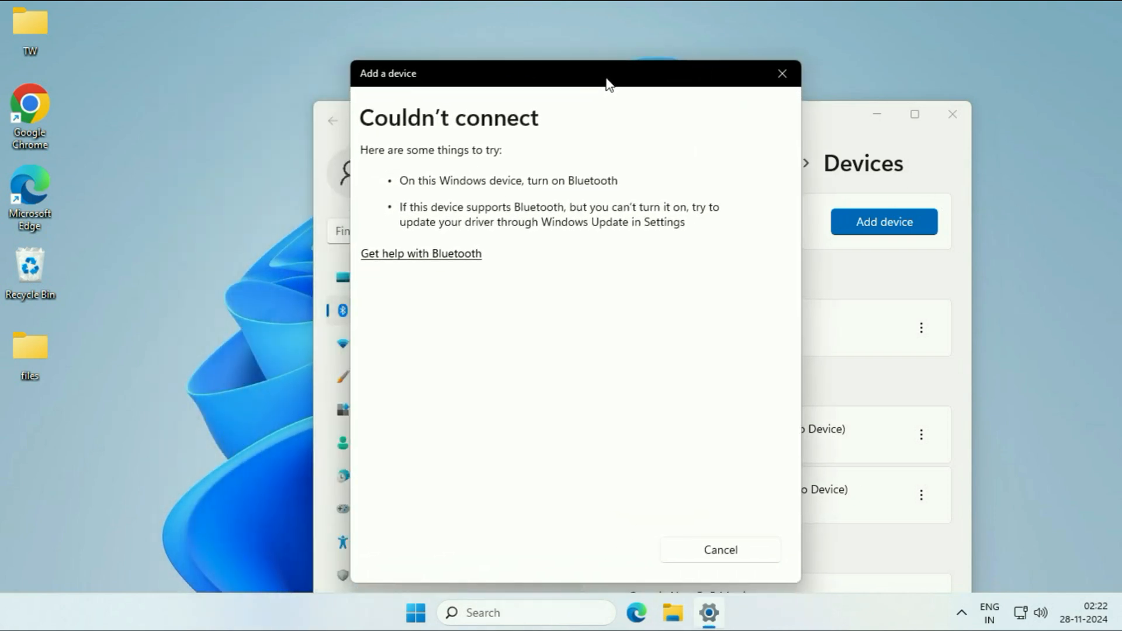
mouse_move(614, 93)
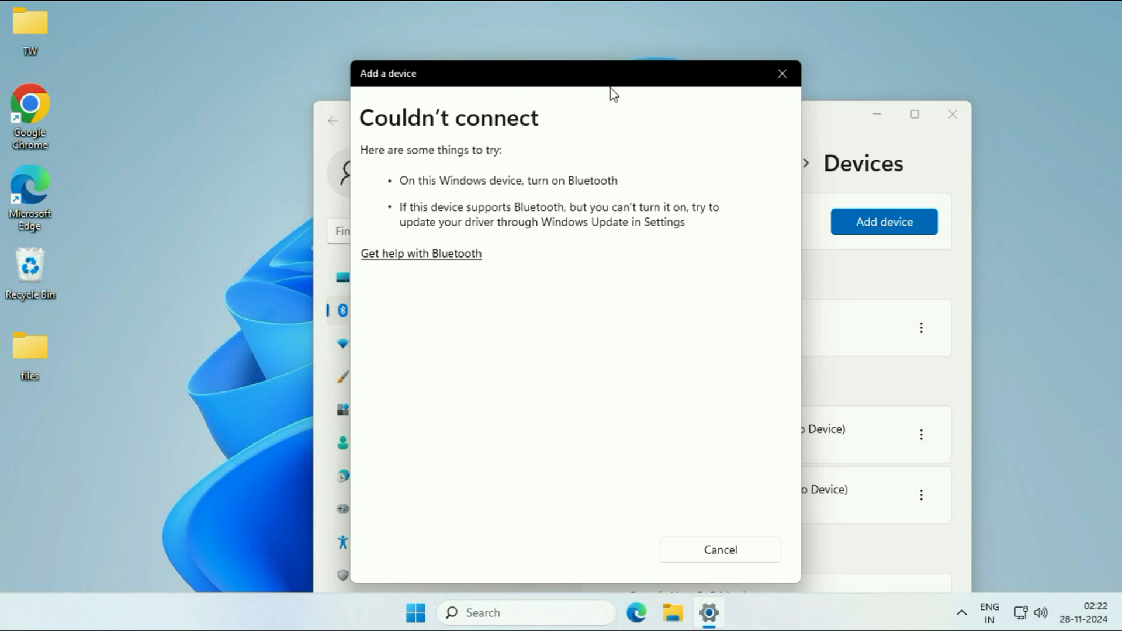
Find 'troubleshoot settings' via taskbar Search and go to the Troubleshoot page in Settings.
click(719, 549)
text(trou)
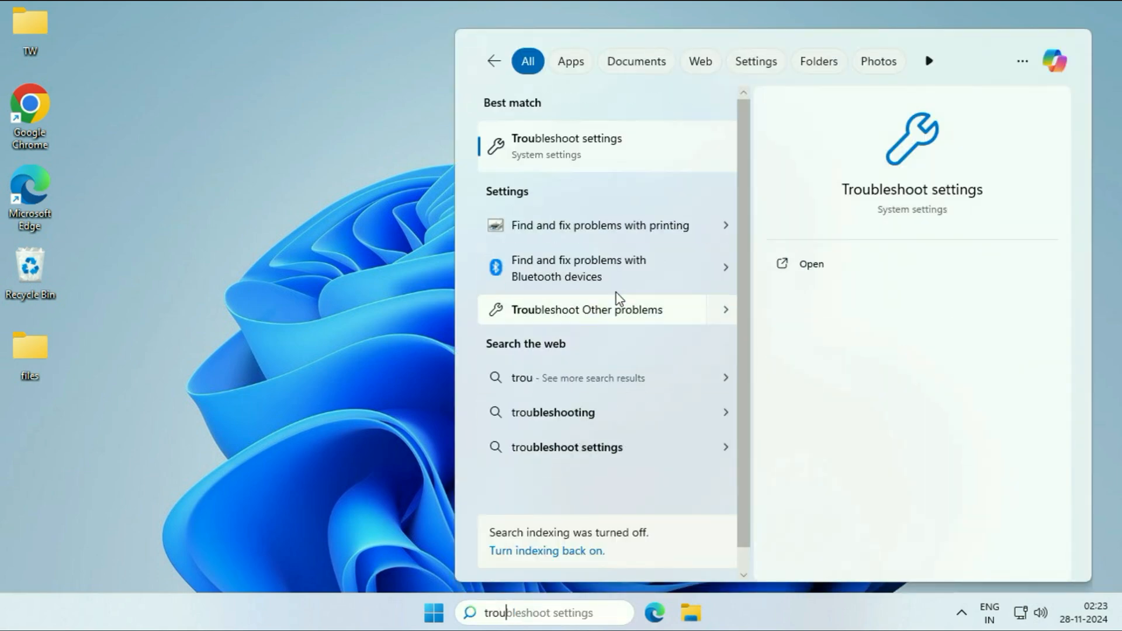
mouse_move(596, 152)
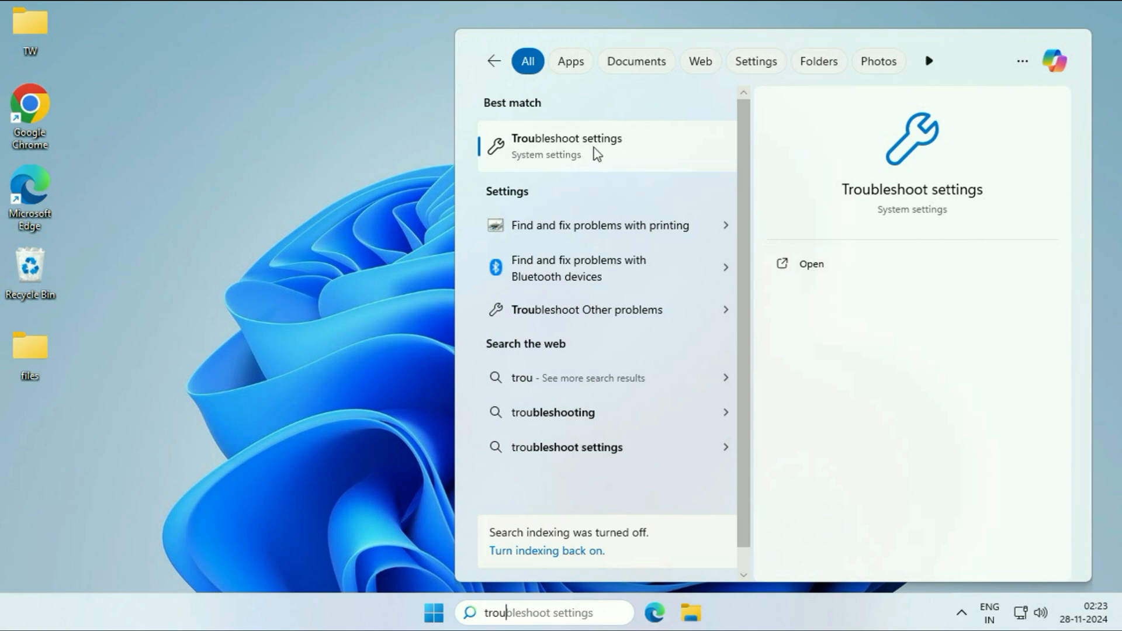
click(565, 146)
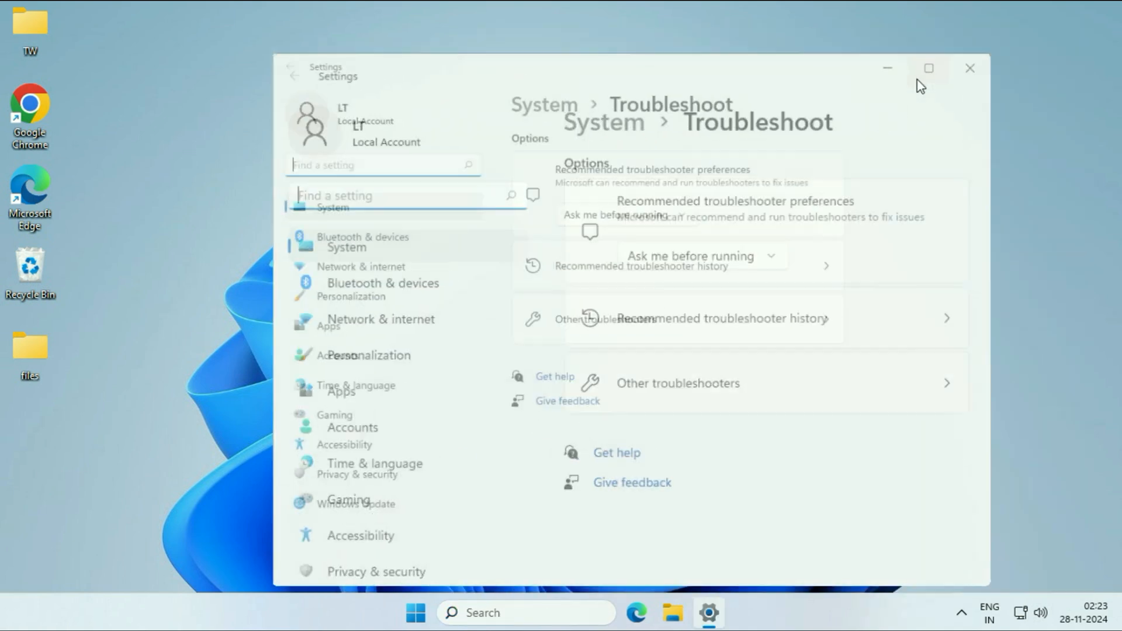
From Other troubleshooters, run the Bluetooth troubleshooter listed under Other.
click(928, 68)
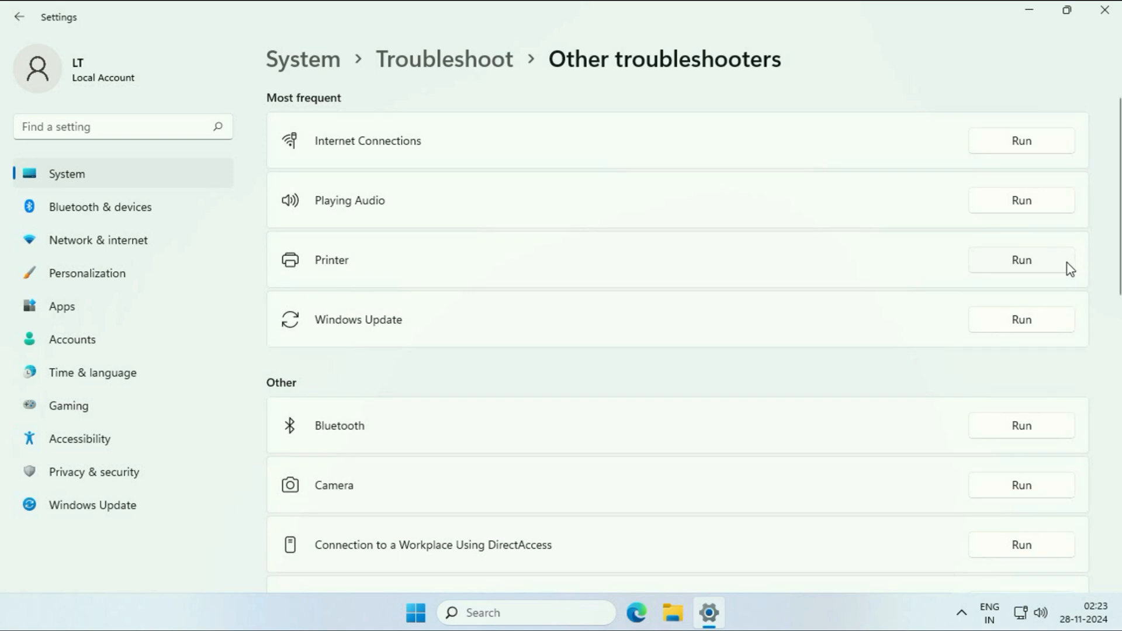
scroll(down, 3)
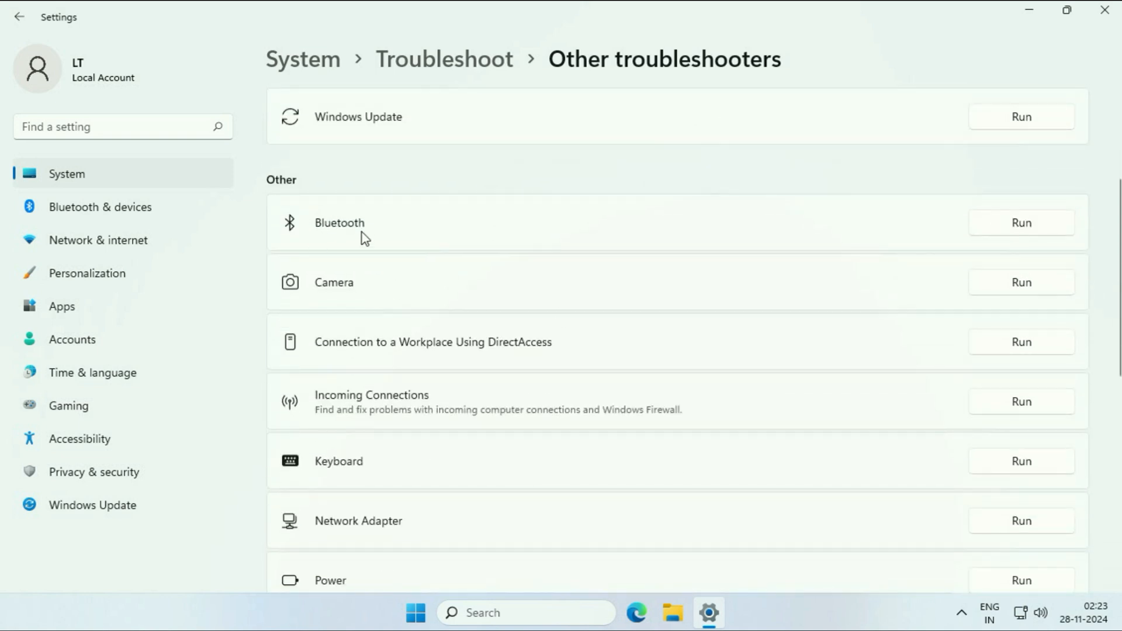
click(1020, 222)
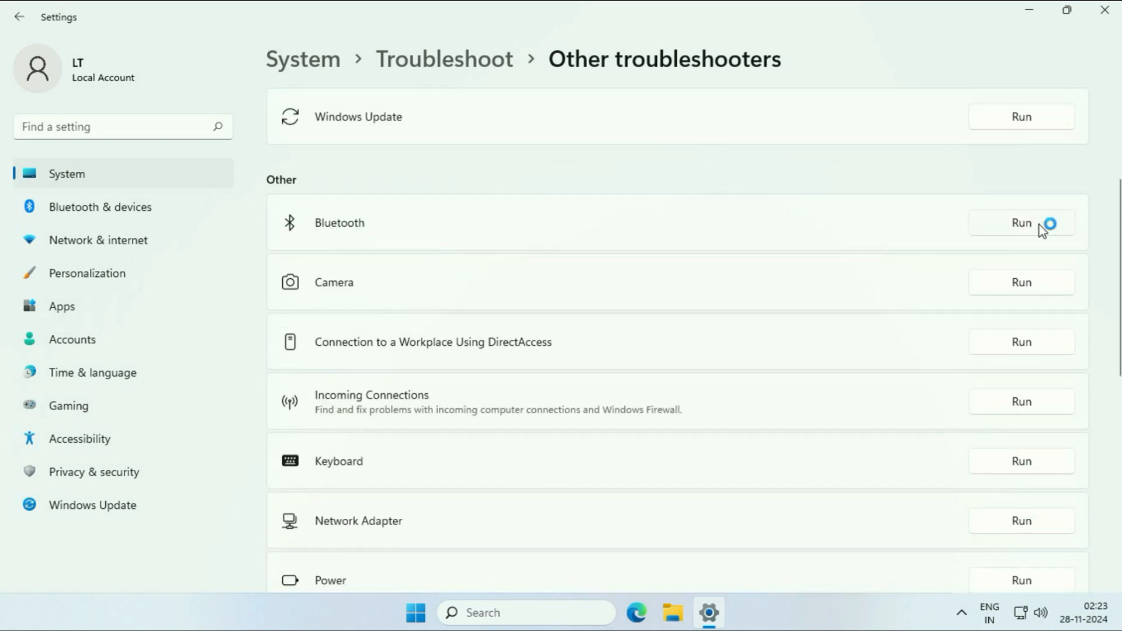
click(1021, 222)
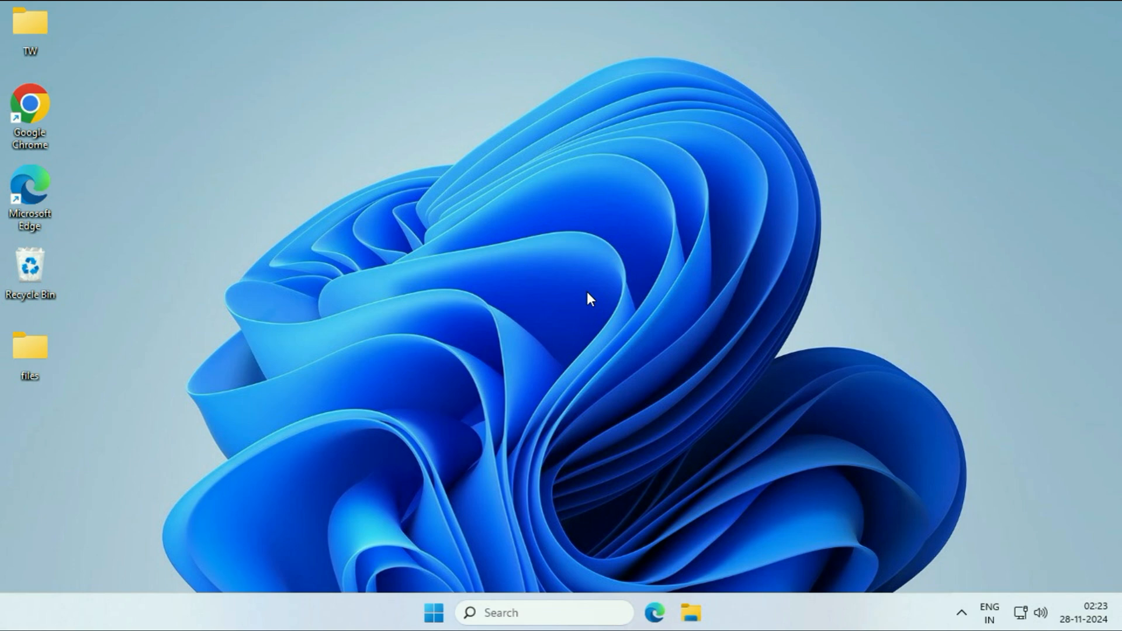
mouse_move(408, 297)
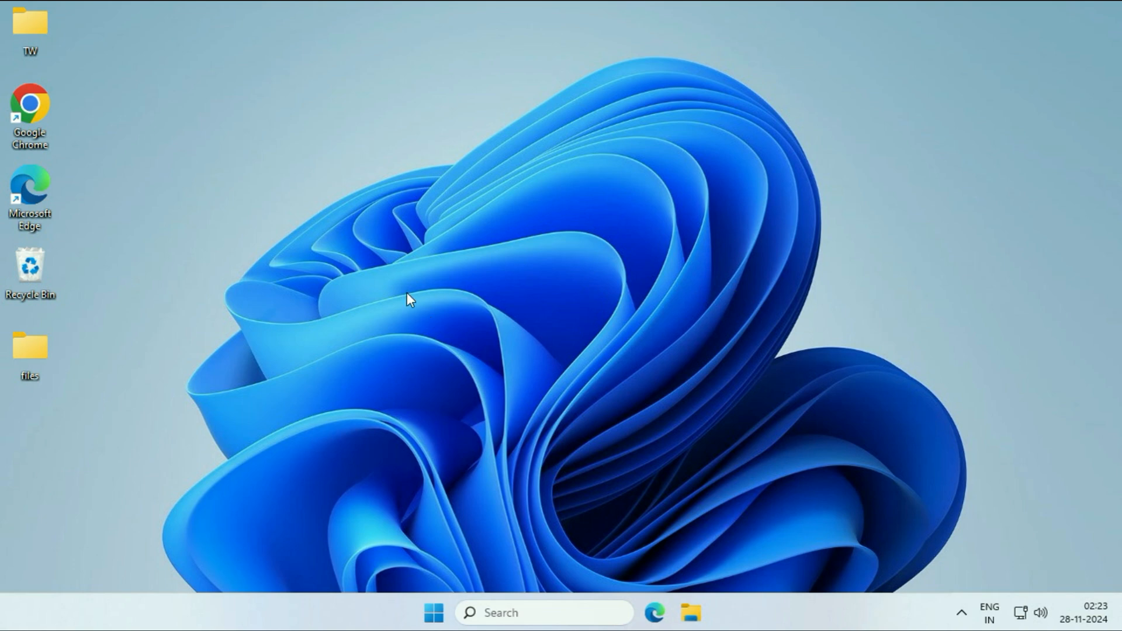
mouse_move(502, 302)
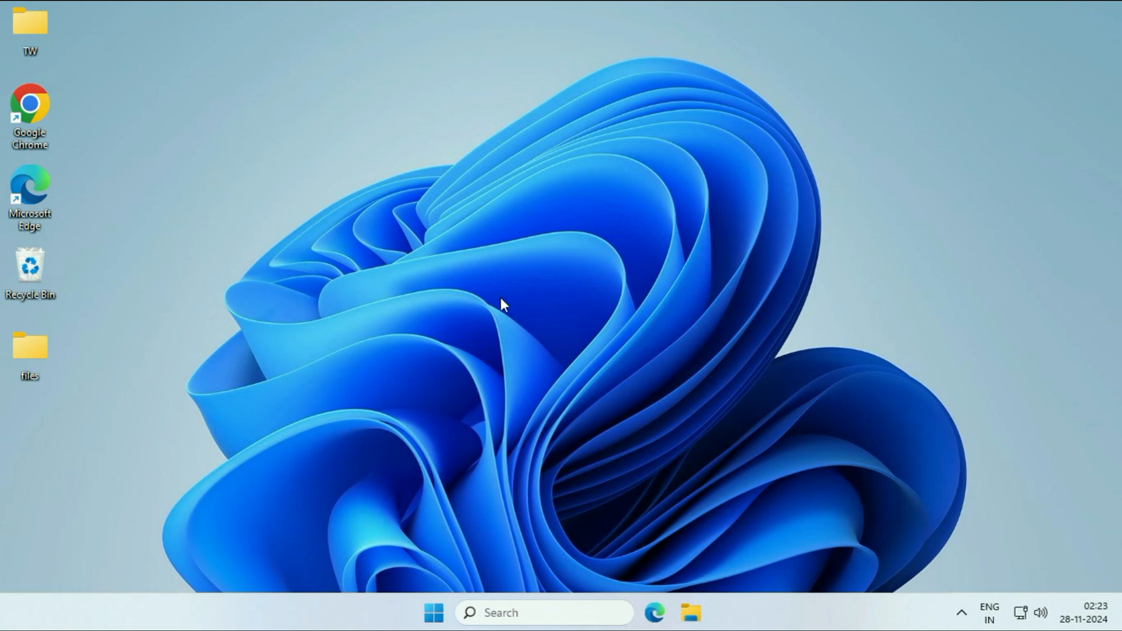
mouse_move(465, 536)
text(serv)
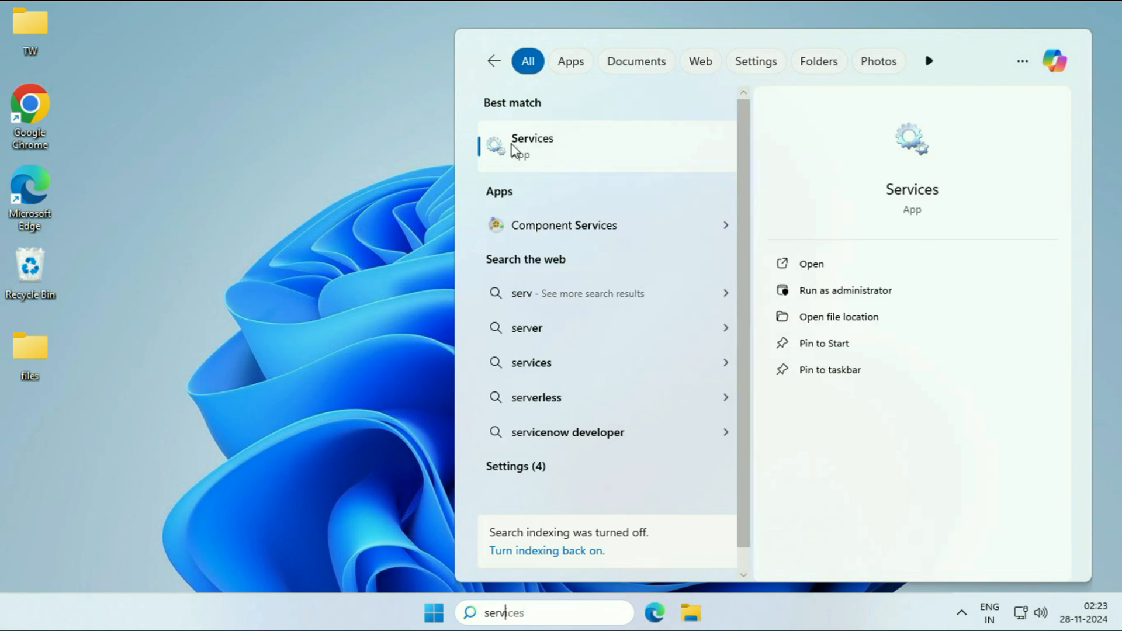
Launch Services and select Bluetooth Support Service, then Bluetooth Audio Gateway Service.
key(Escape)
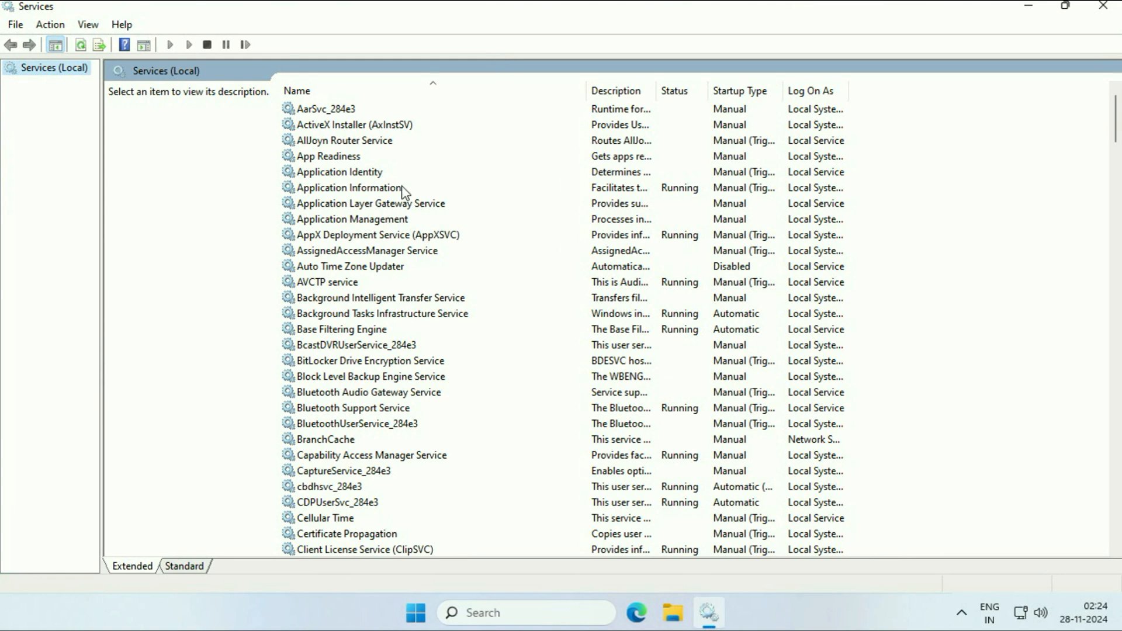
mouse_move(522, 233)
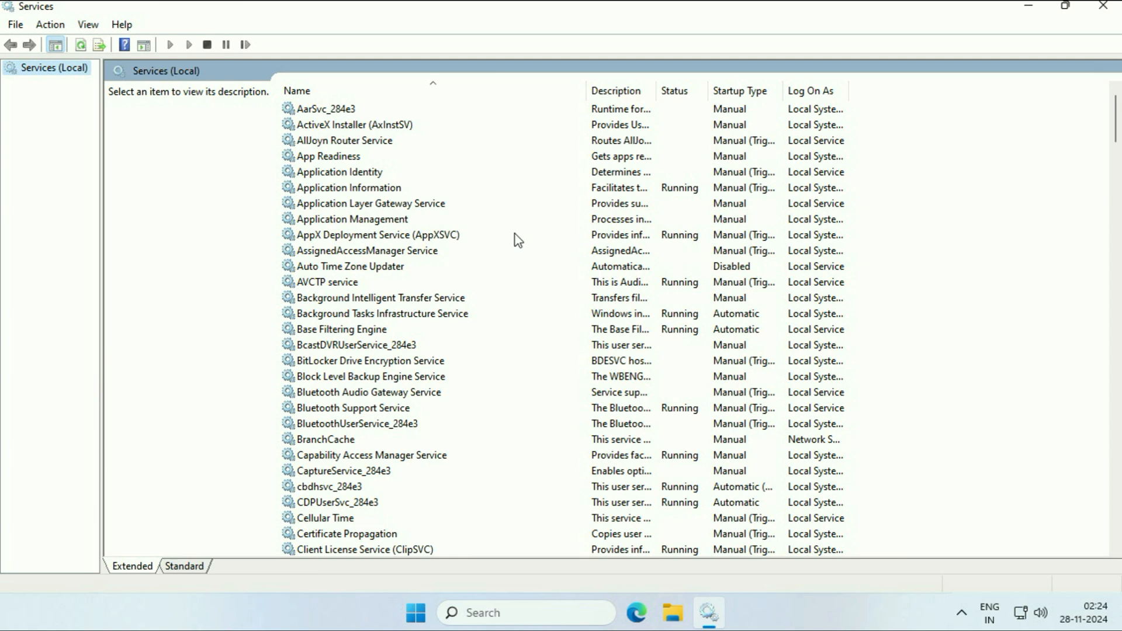
mouse_move(349, 403)
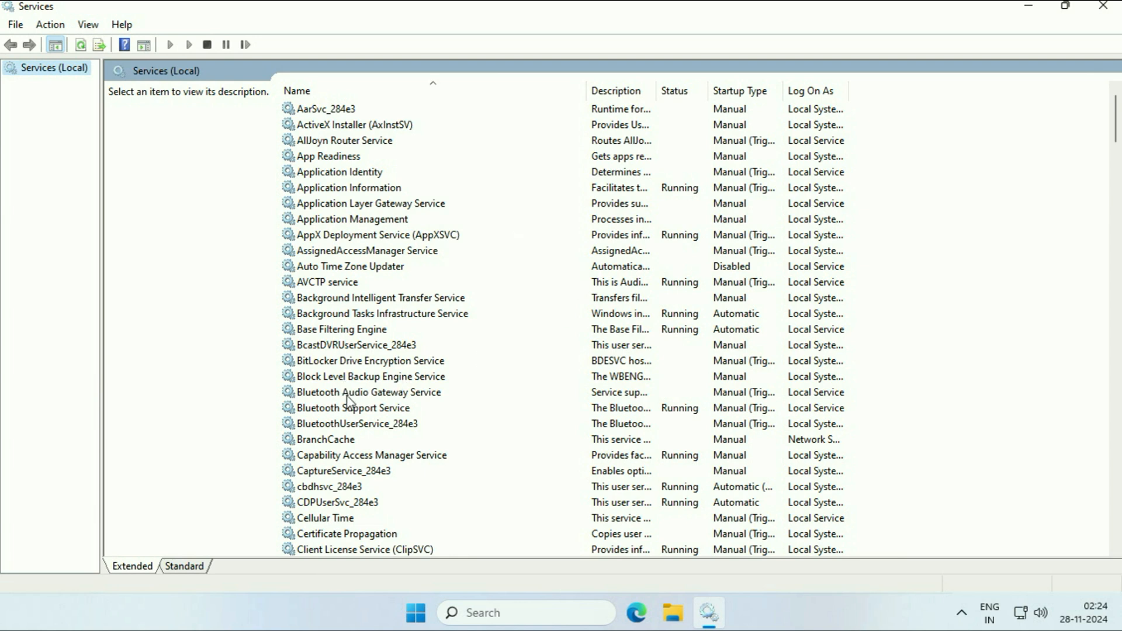
click(352, 407)
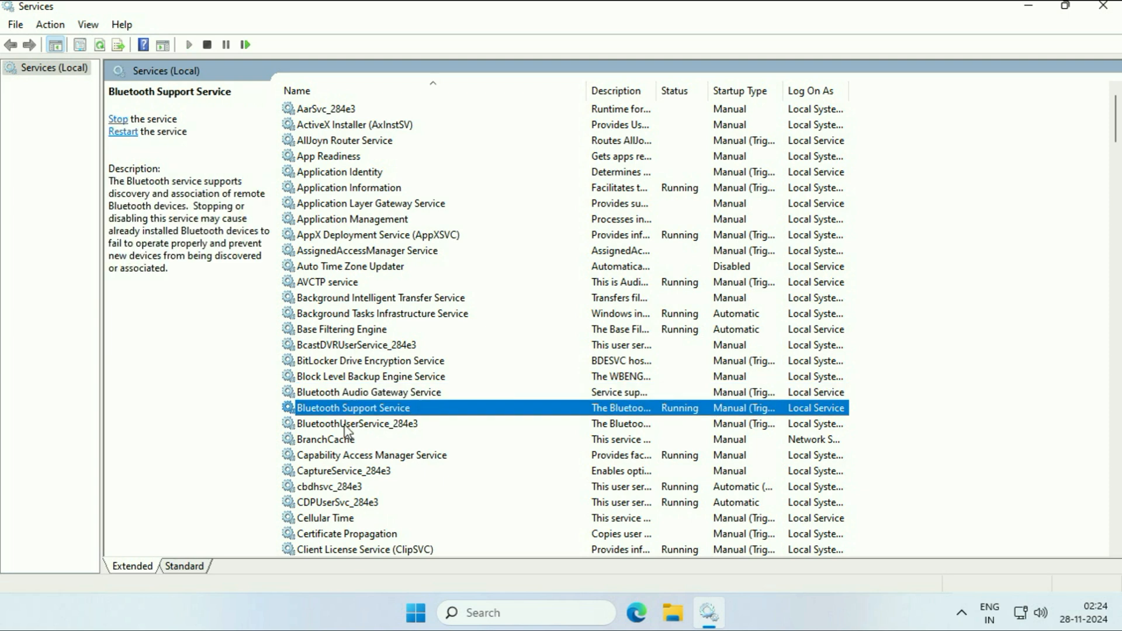
click(369, 392)
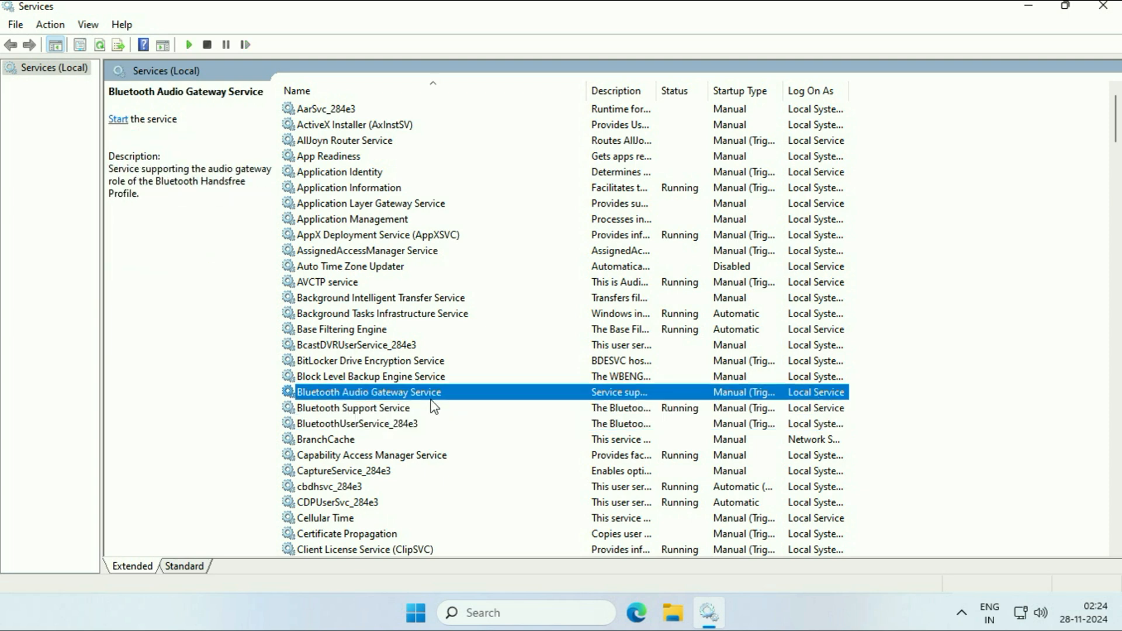
Set Bluetooth Audio Gateway Service to Automatic startup, start it, and apply the change.
right_click(368, 391)
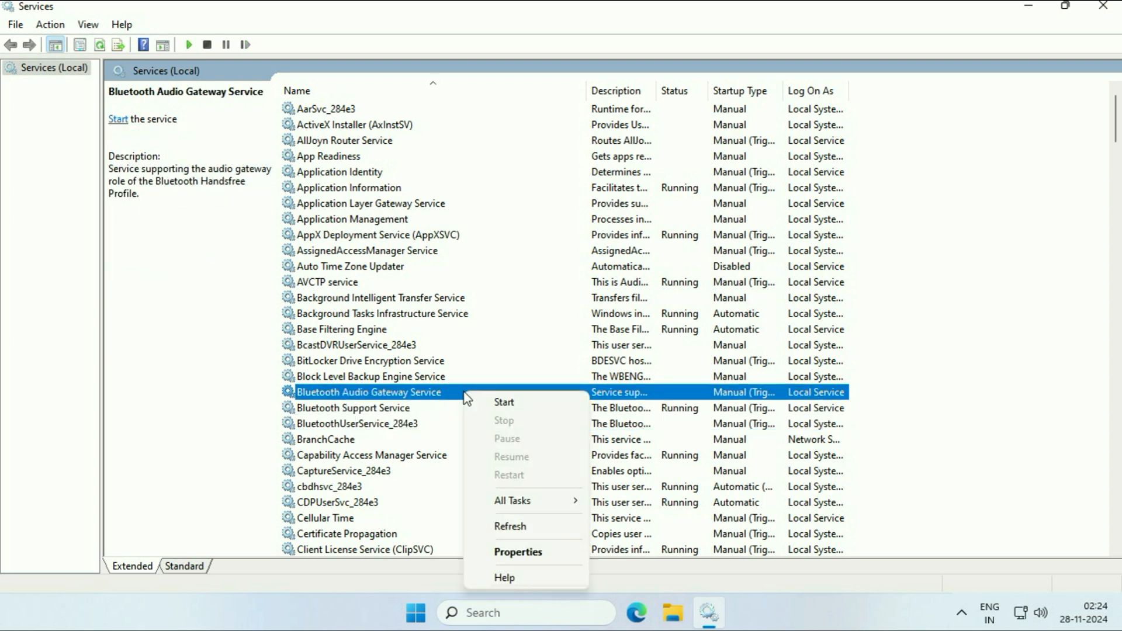
click(518, 552)
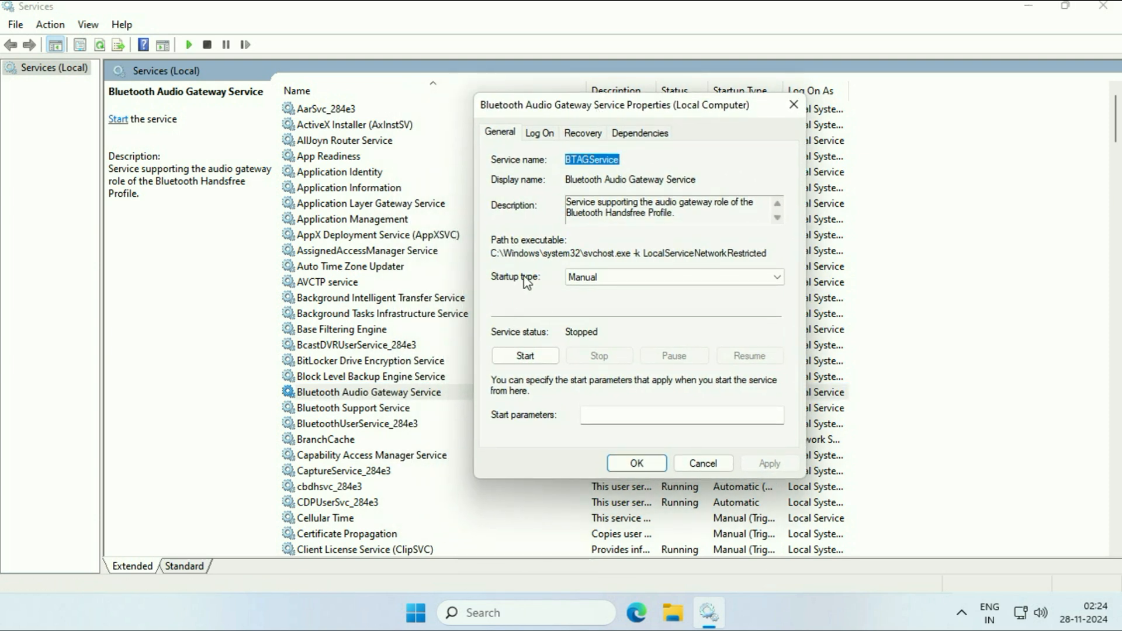
click(670, 277)
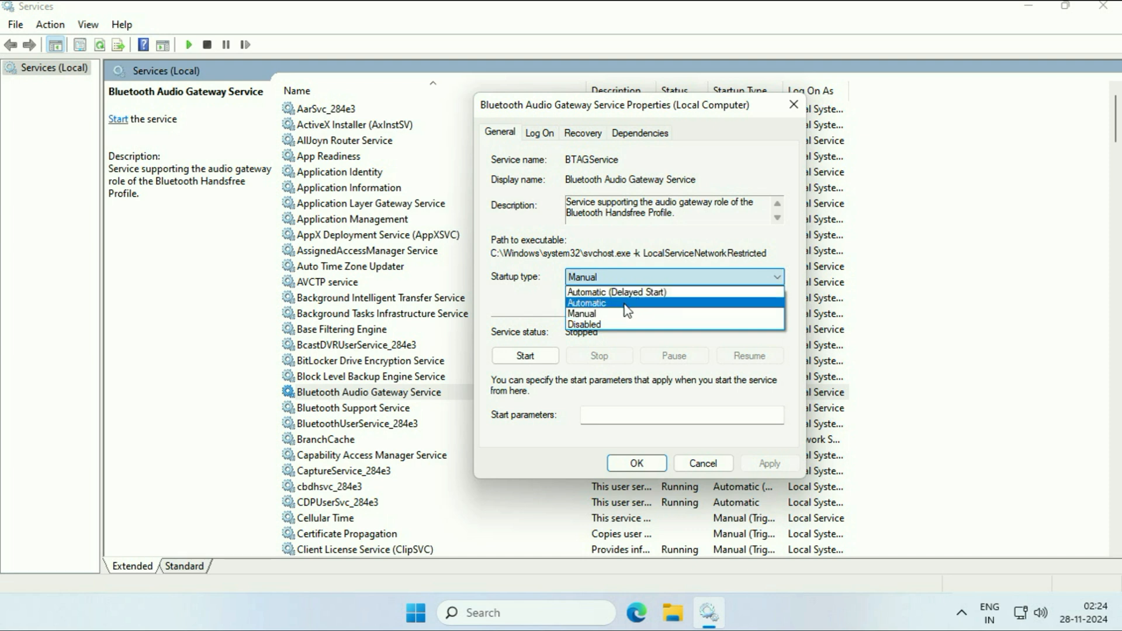
click(586, 303)
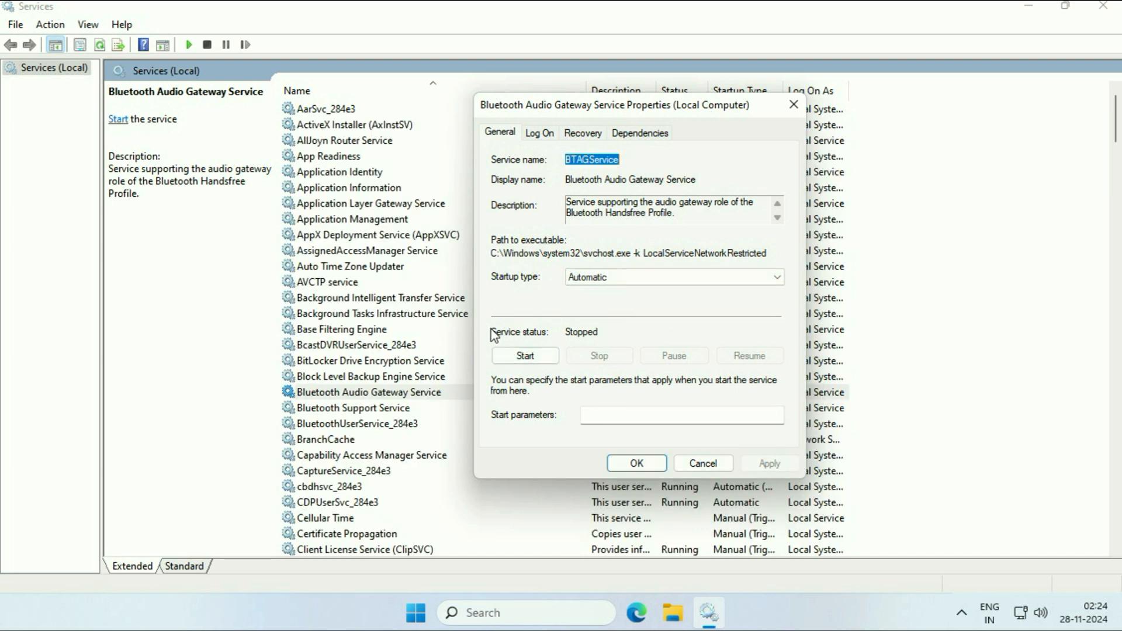
click(525, 356)
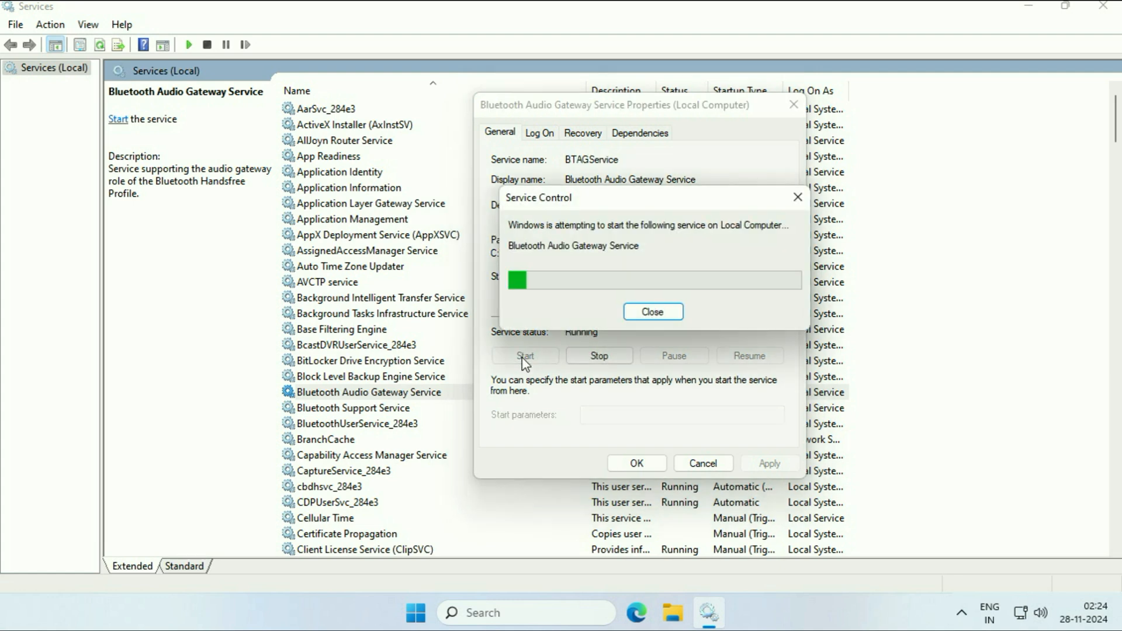
click(651, 311)
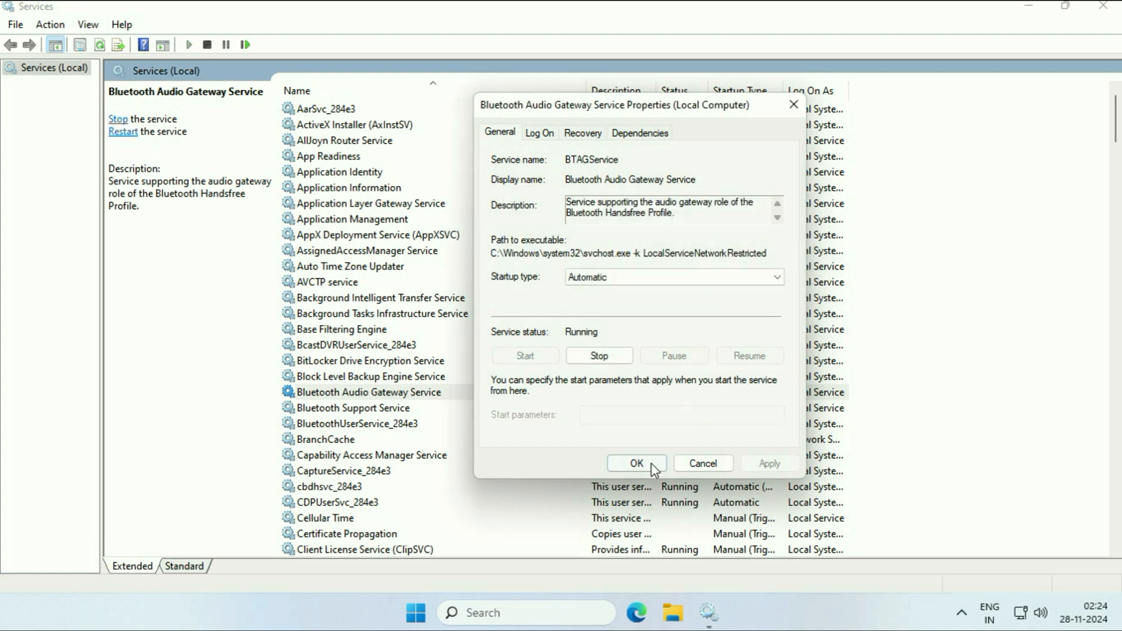
click(636, 462)
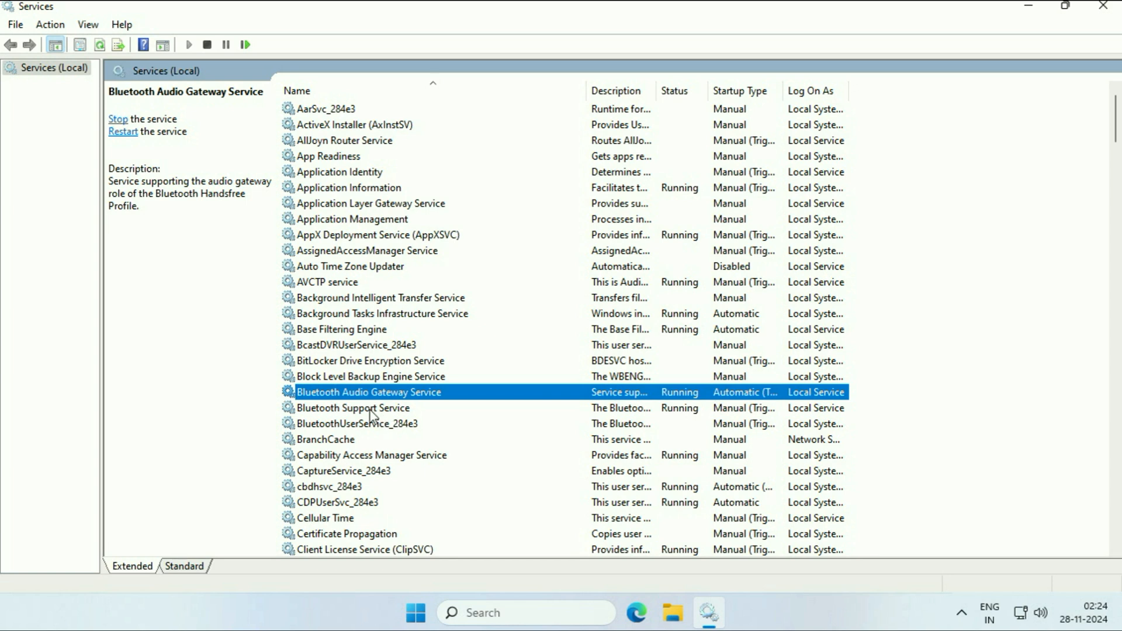
Change Bluetooth Support Service from Manual to Automatic startup in its properties and confirm.
click(351, 408)
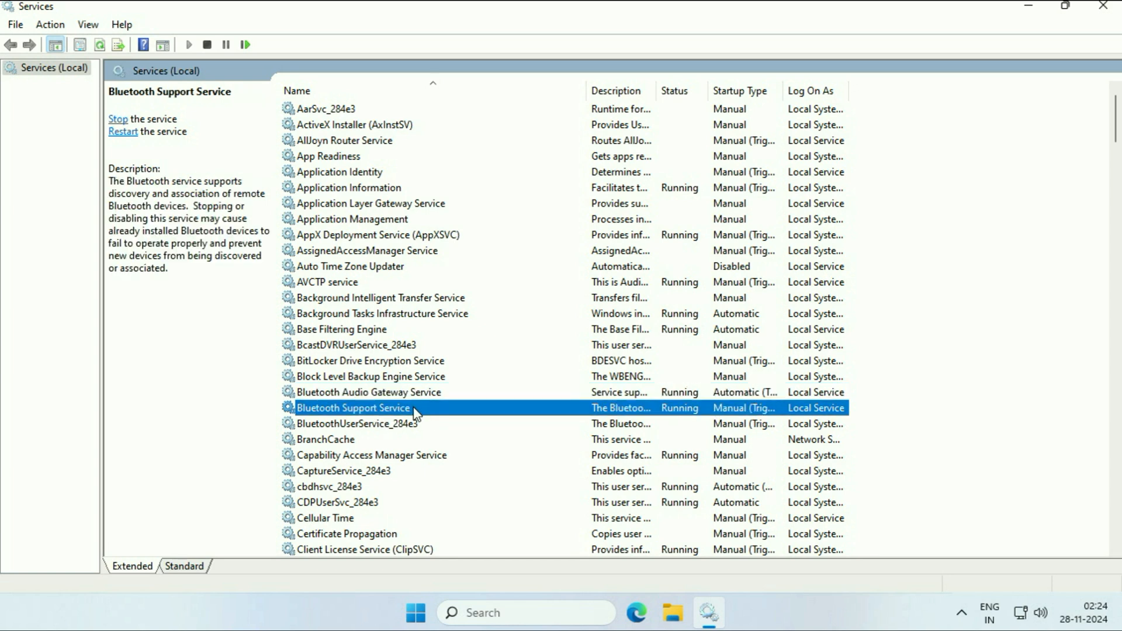
double_click(353, 407)
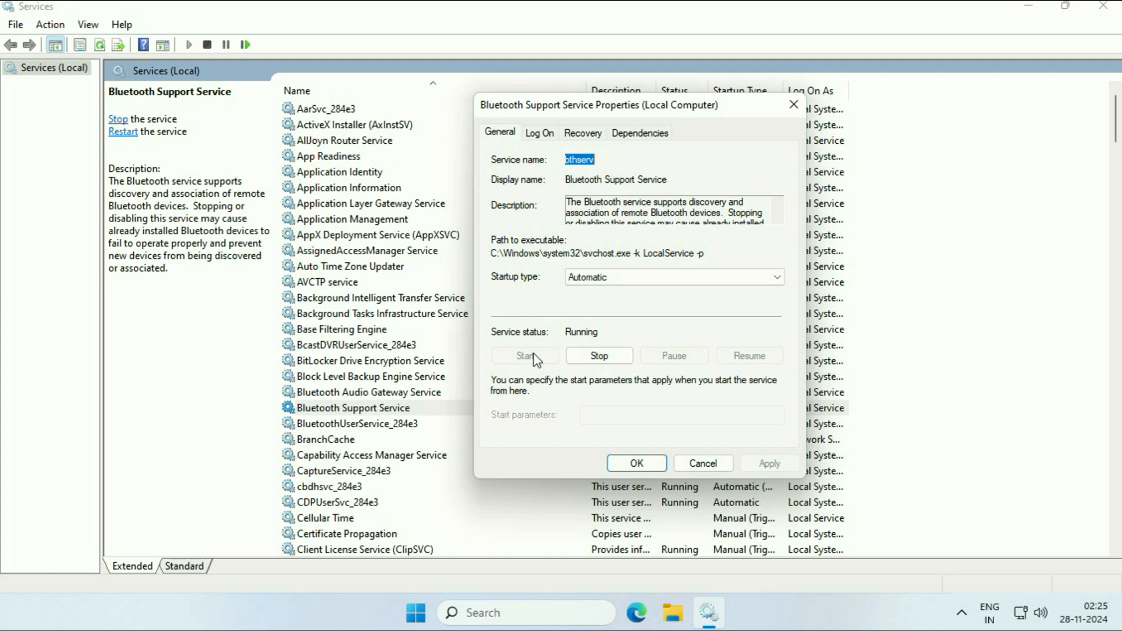
mouse_move(589, 343)
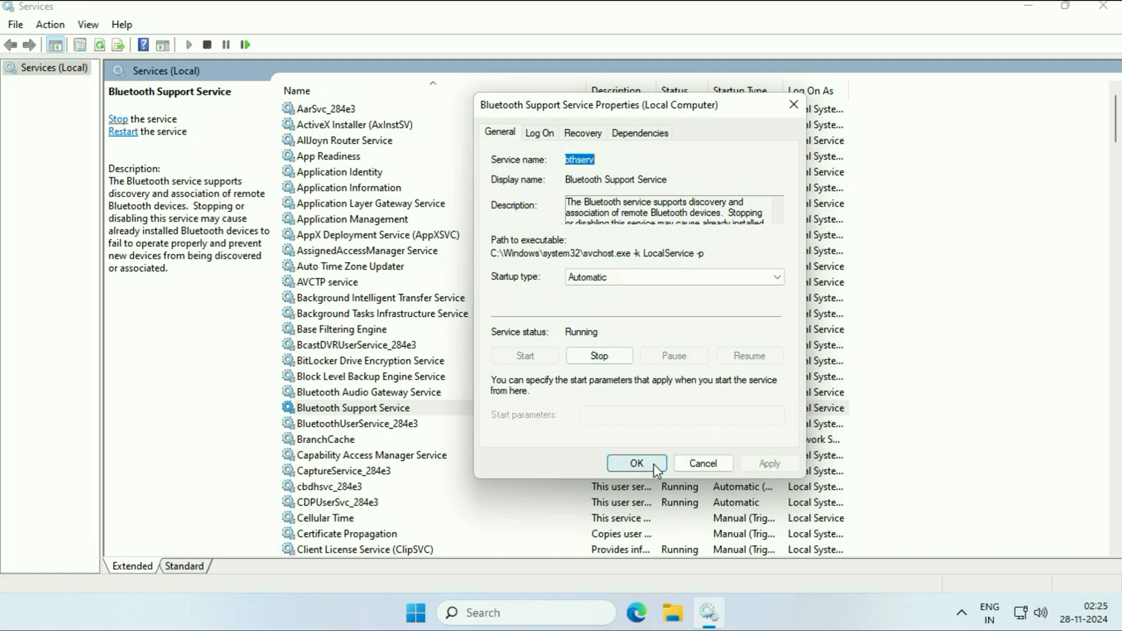
click(636, 463)
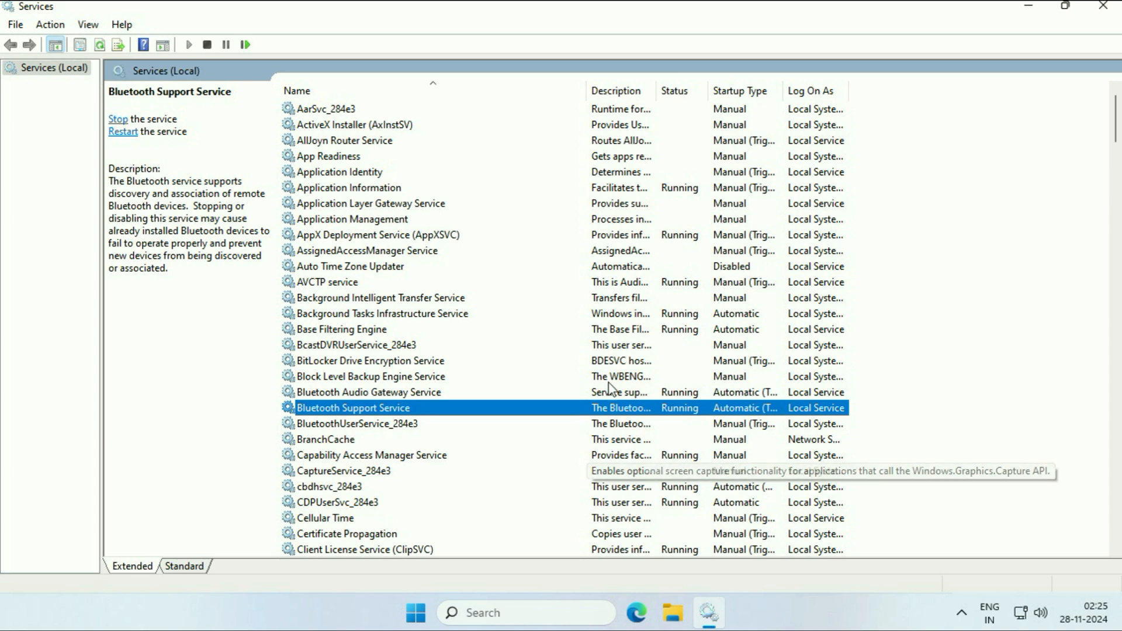
Start BluetoothUserService_284e3 from its properties, confirm, and close the Services console.
right_click(355, 423)
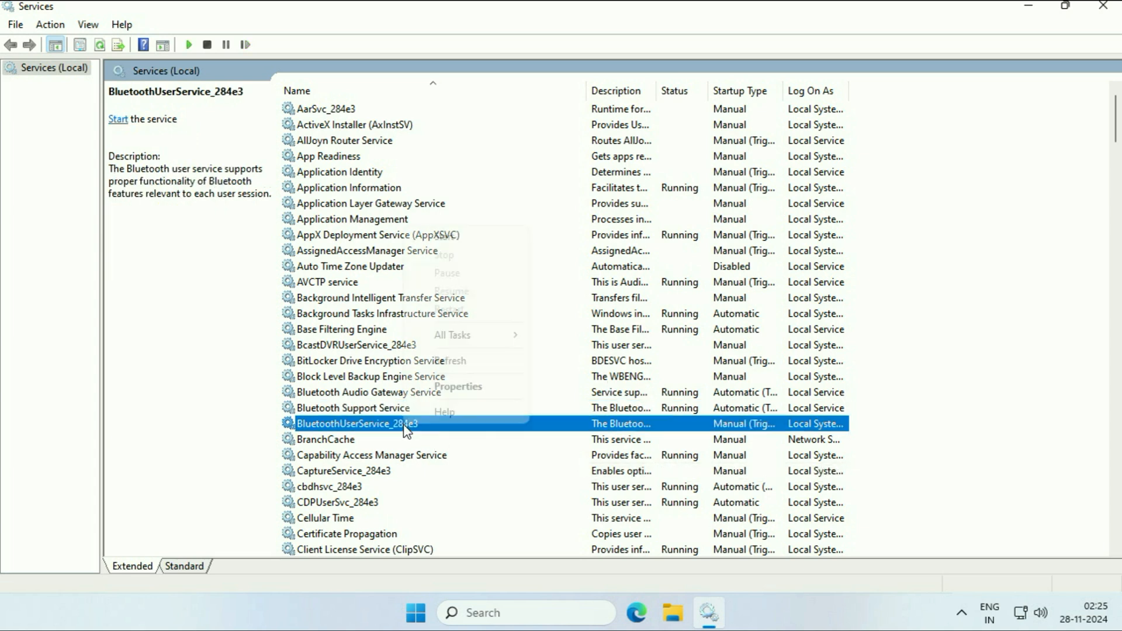
click(458, 387)
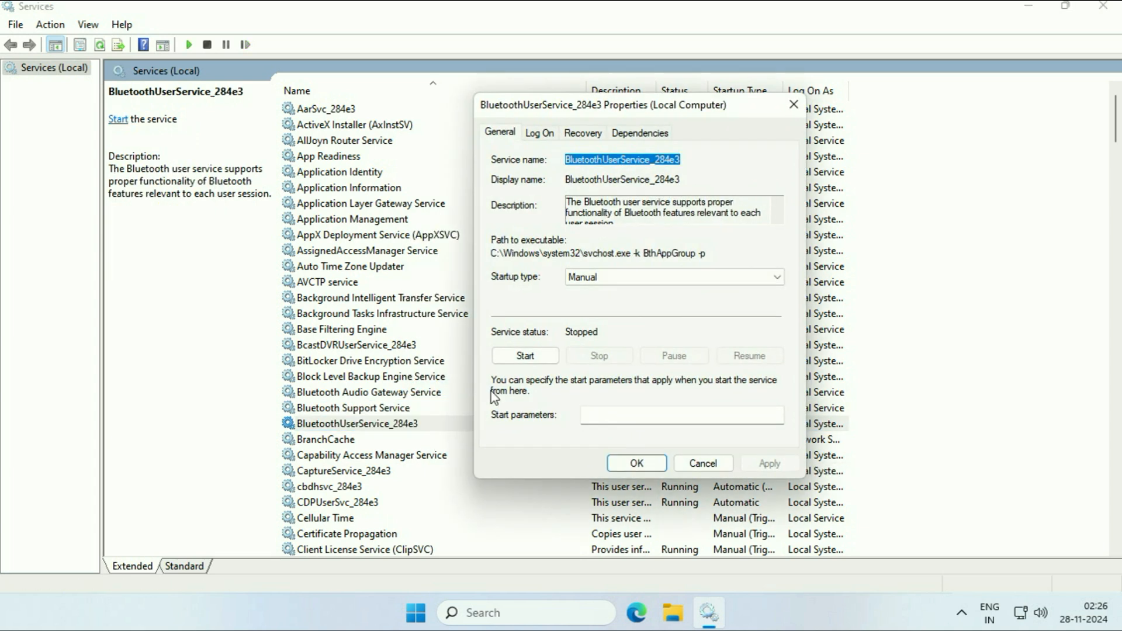
mouse_move(696, 116)
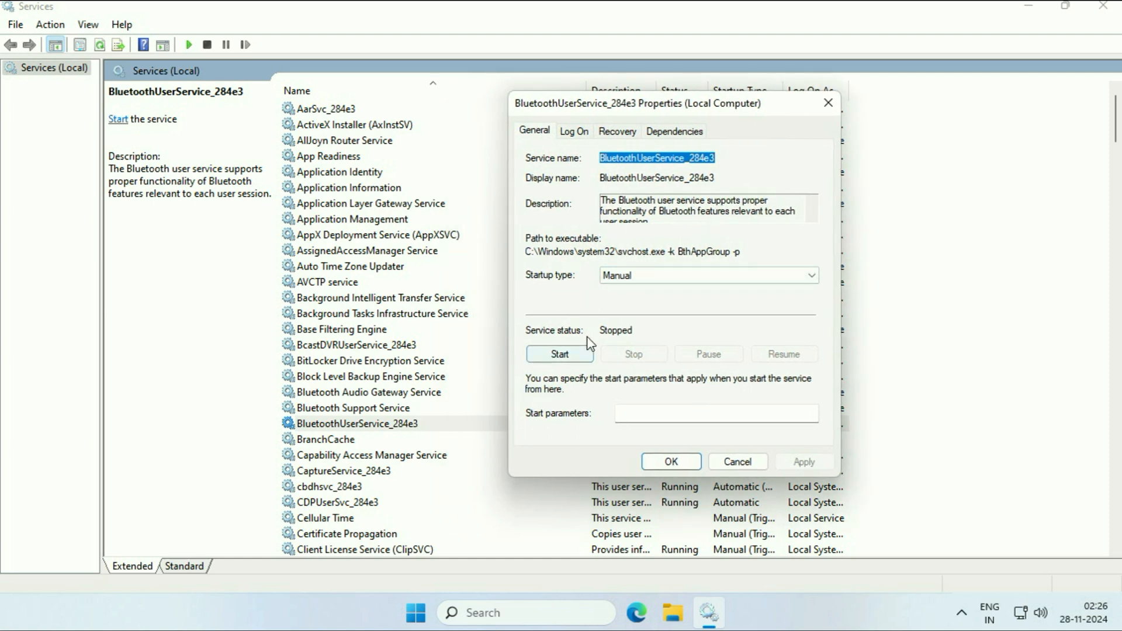
click(559, 353)
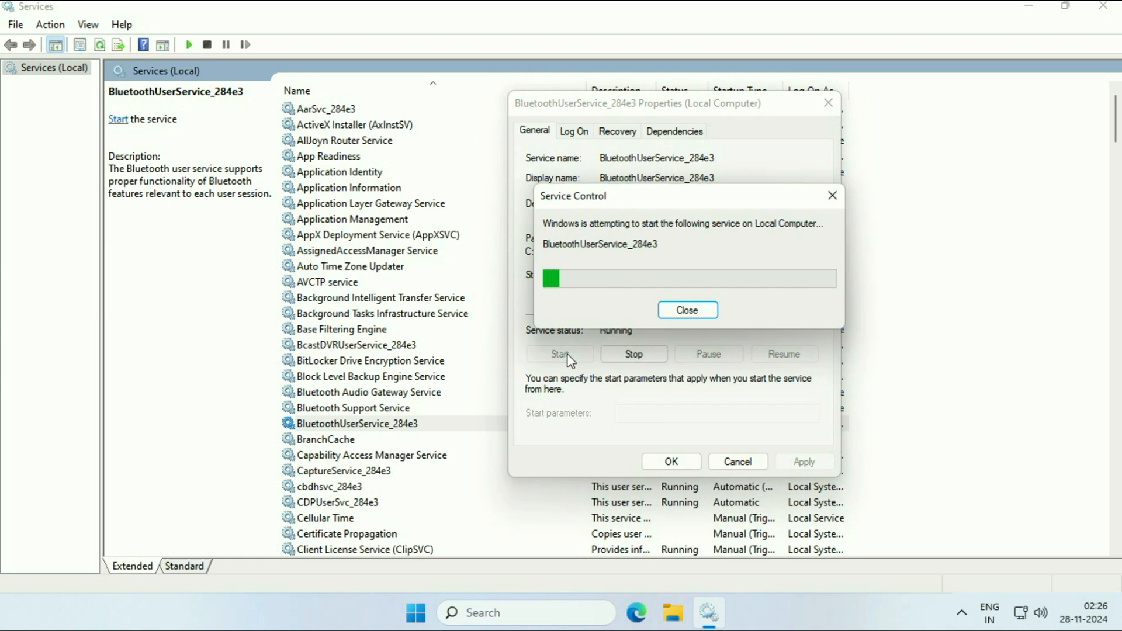
click(686, 310)
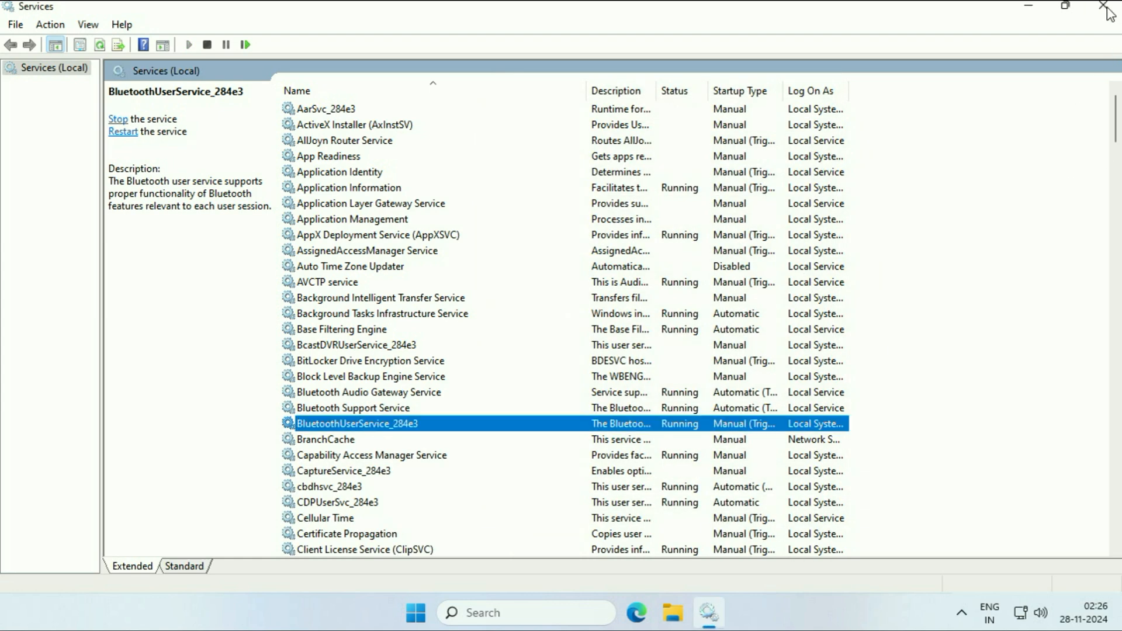
click(1108, 7)
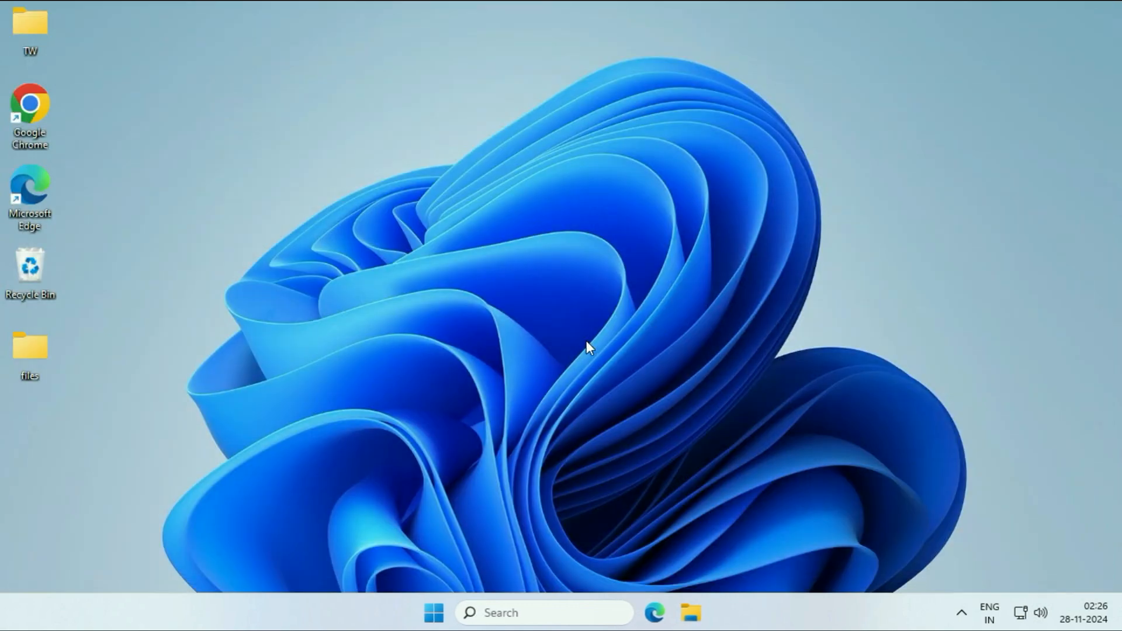
mouse_move(502, 374)
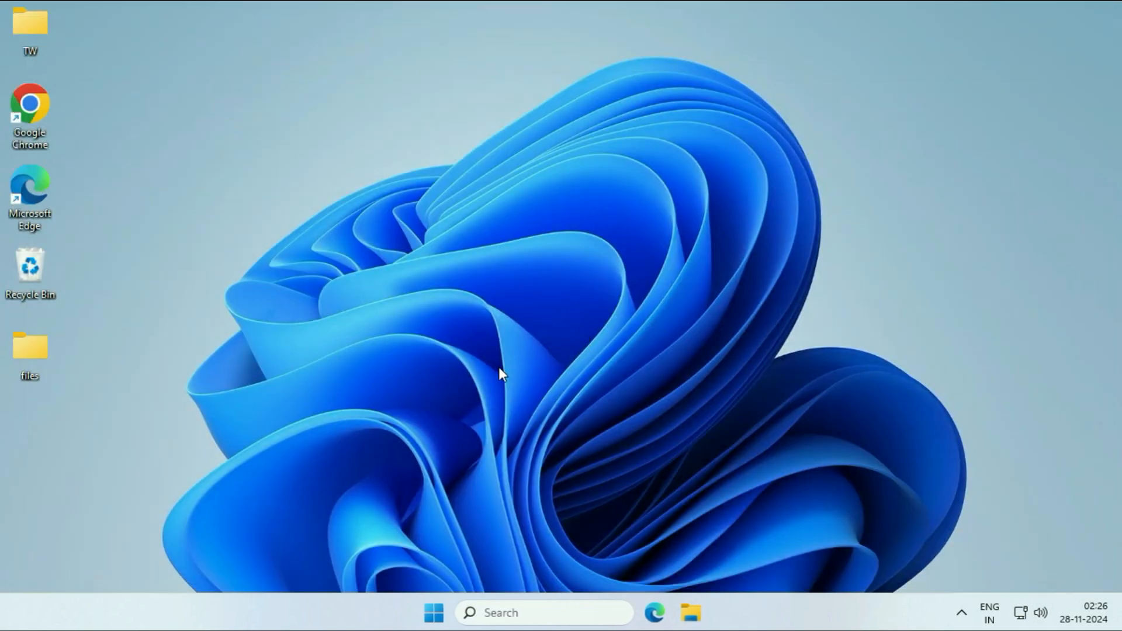
mouse_move(497, 333)
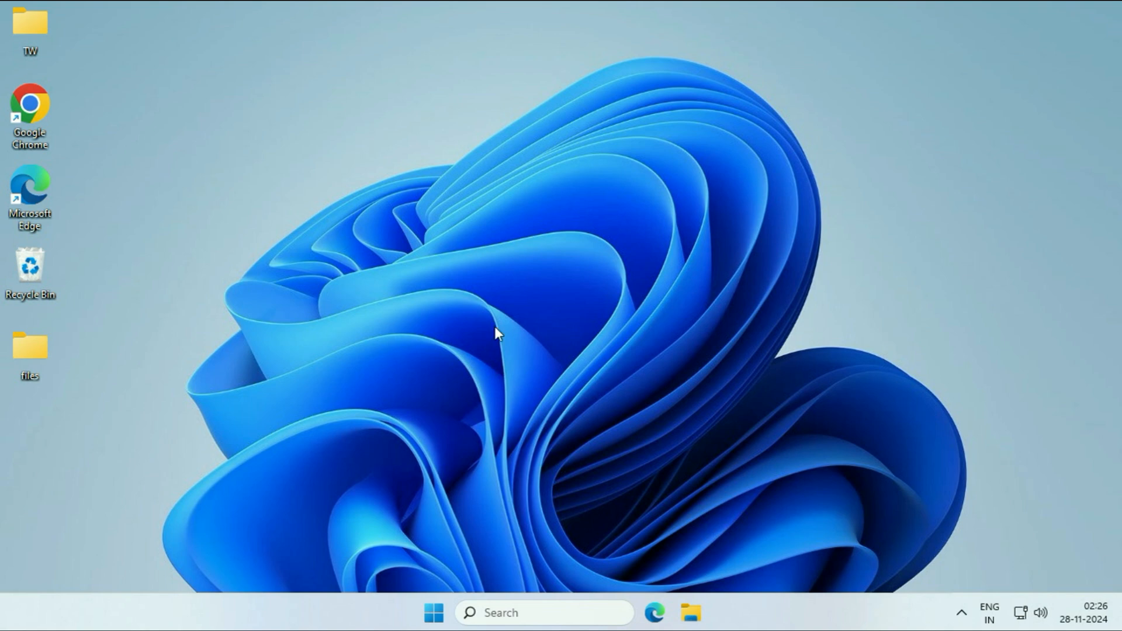
mouse_move(532, 283)
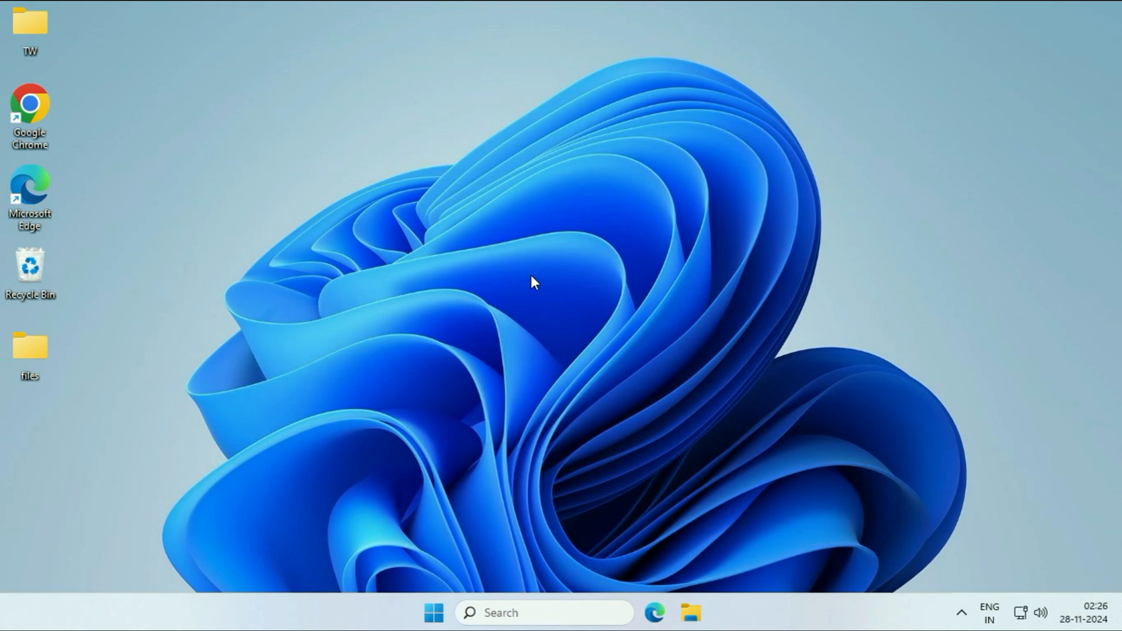
Search 'upd' from the taskbar and go to the Check for updates page in Settings.
click(543, 612)
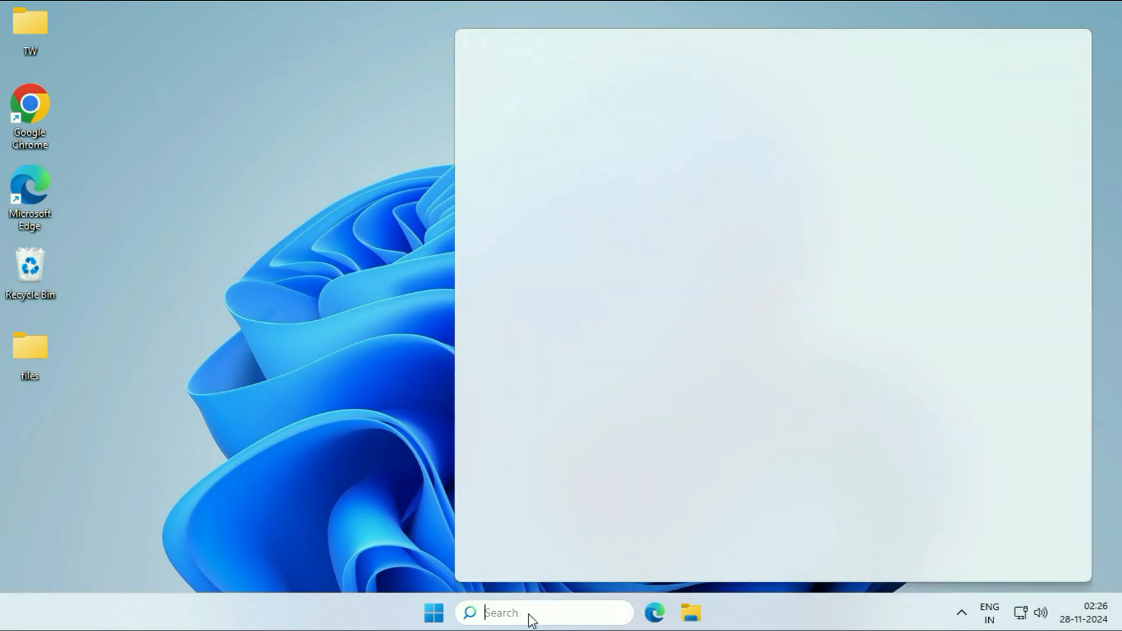
text(up)
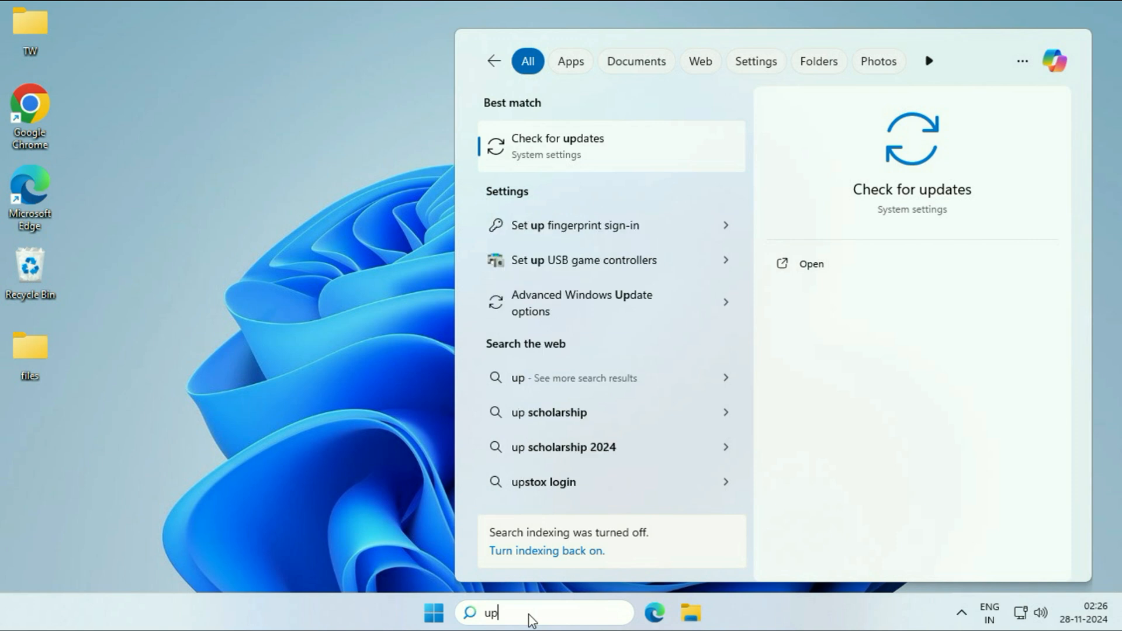
text(d)
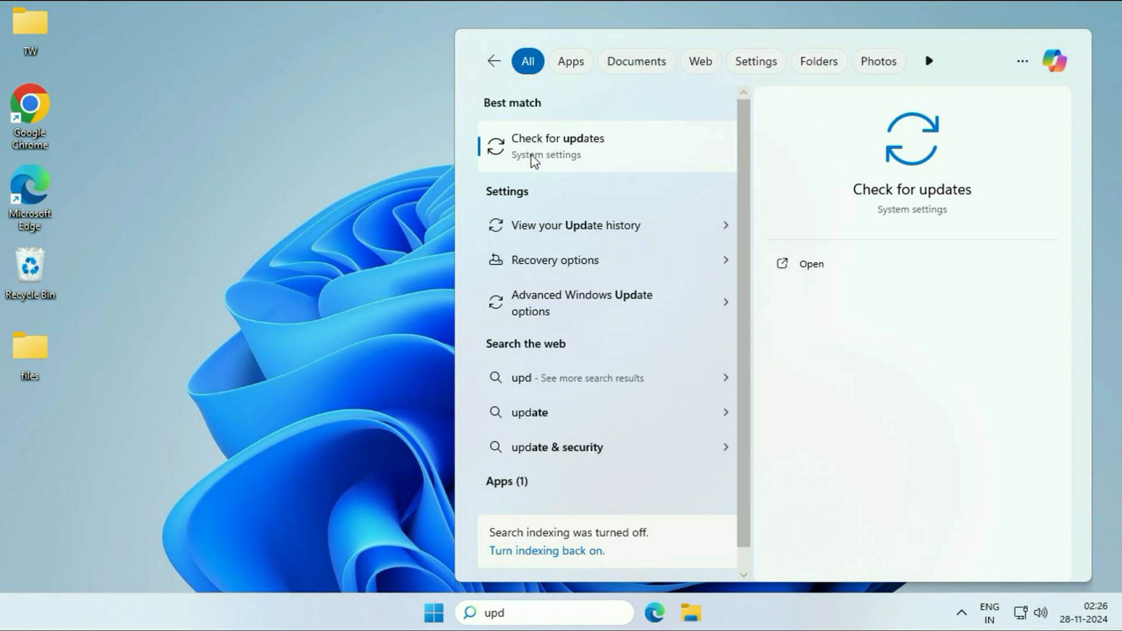
click(559, 146)
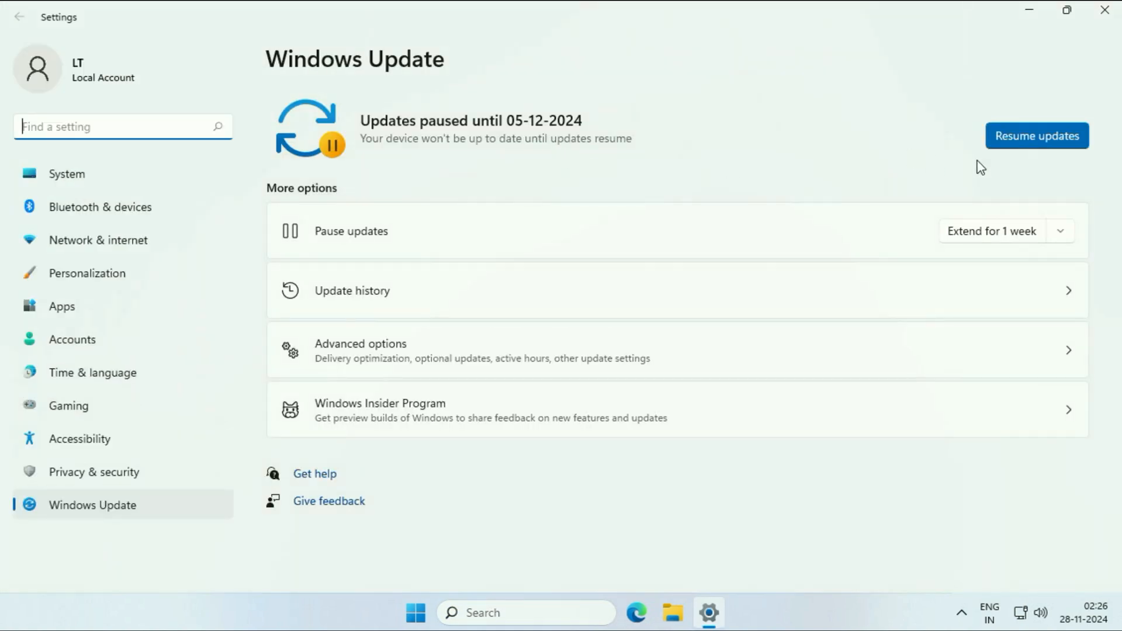
Resume the paused updates so Windows Update starts checking for updates.
click(1036, 135)
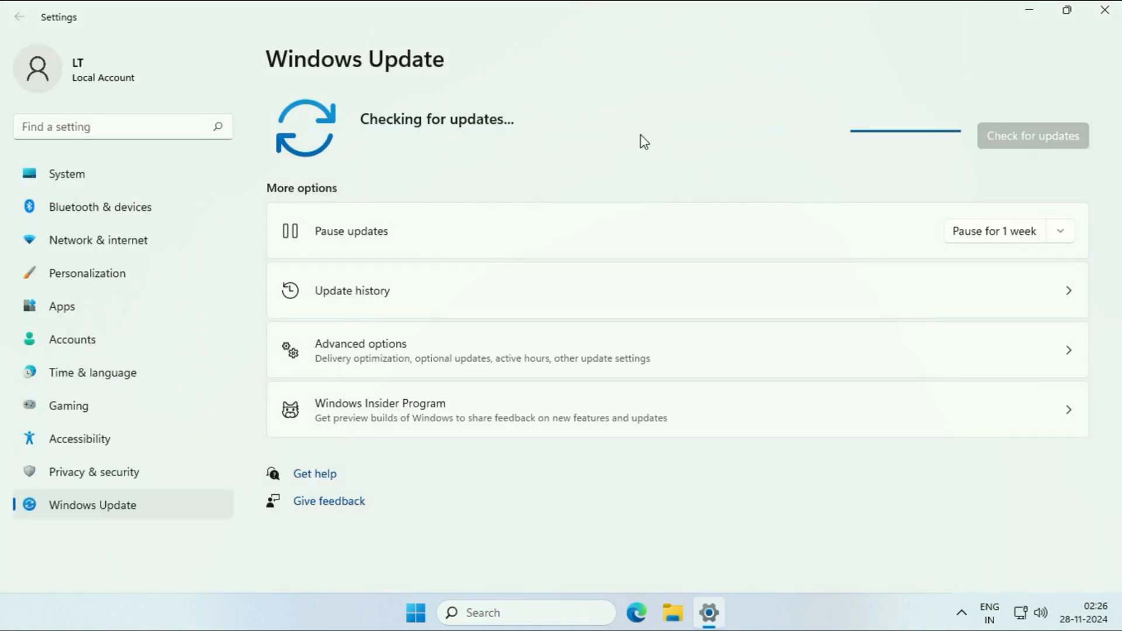
mouse_move(636, 142)
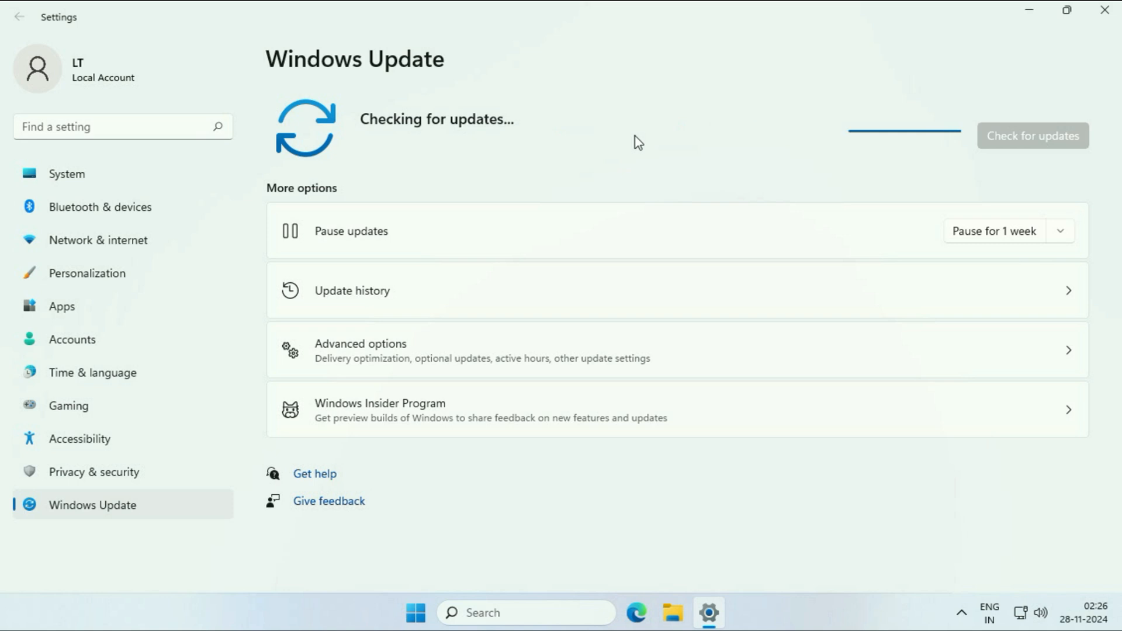
mouse_move(989, 47)
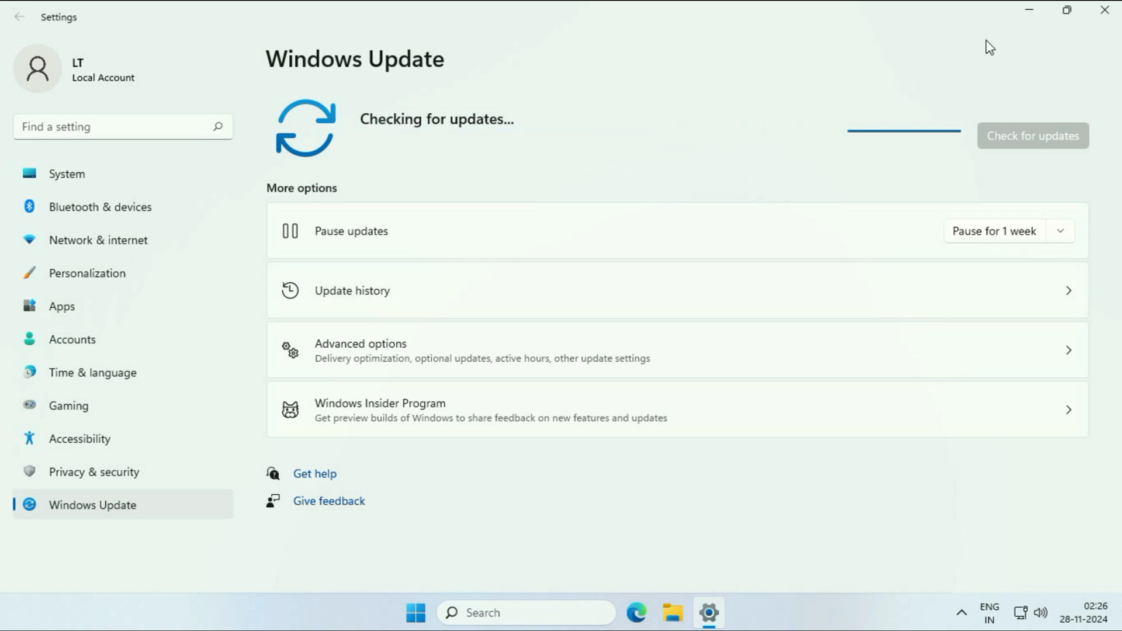